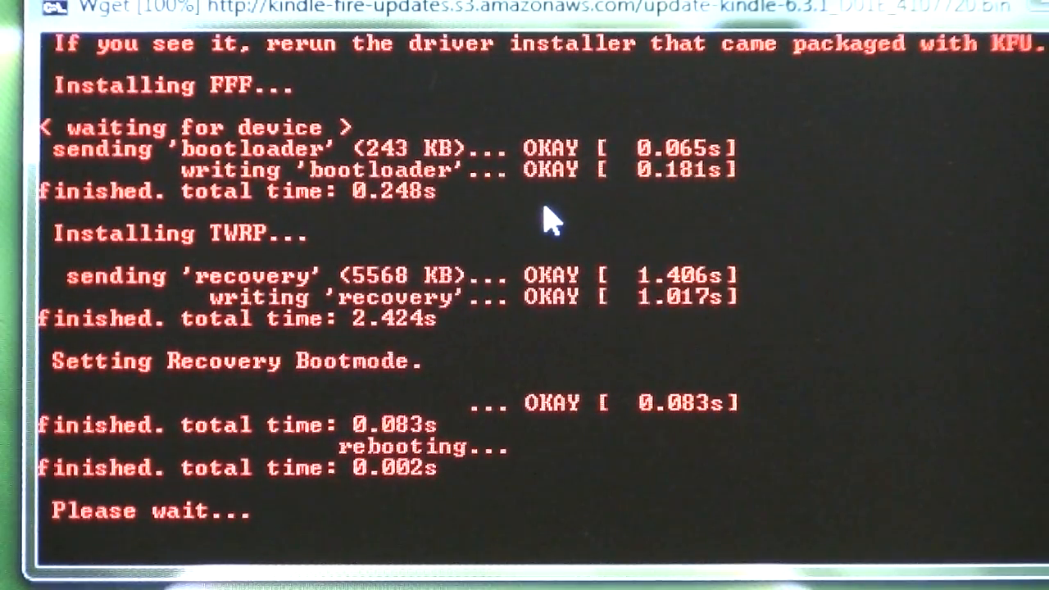
scroll(down, 3)
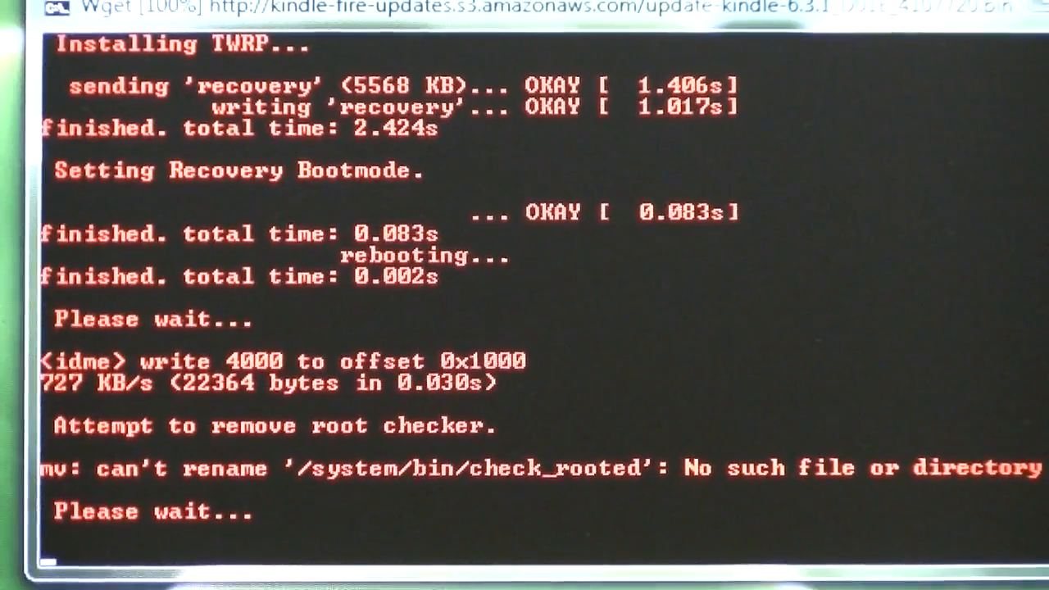
scroll(down, 3)
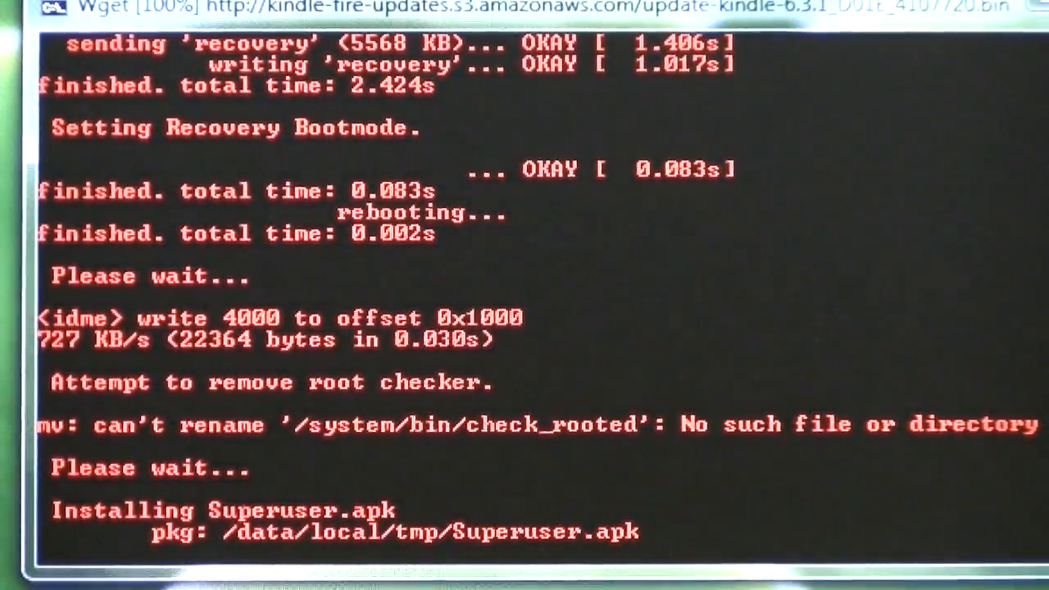